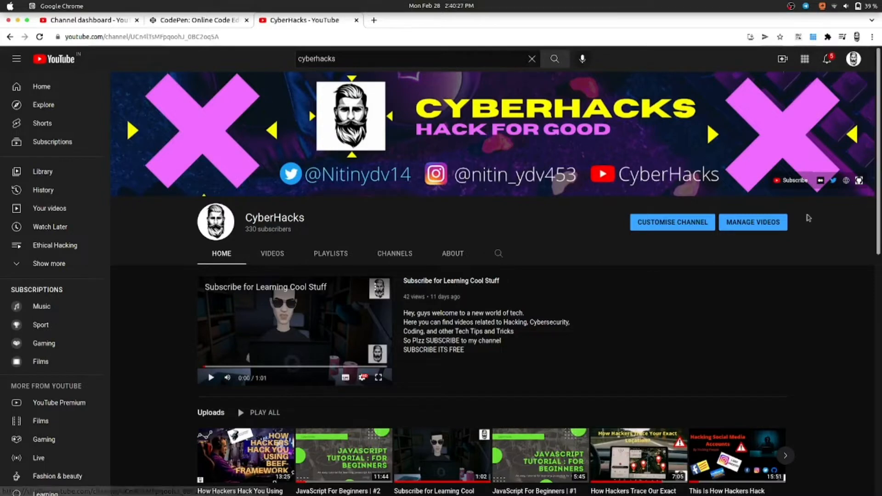
{"action": "mouse_move", "coordinate": [722, 201]}
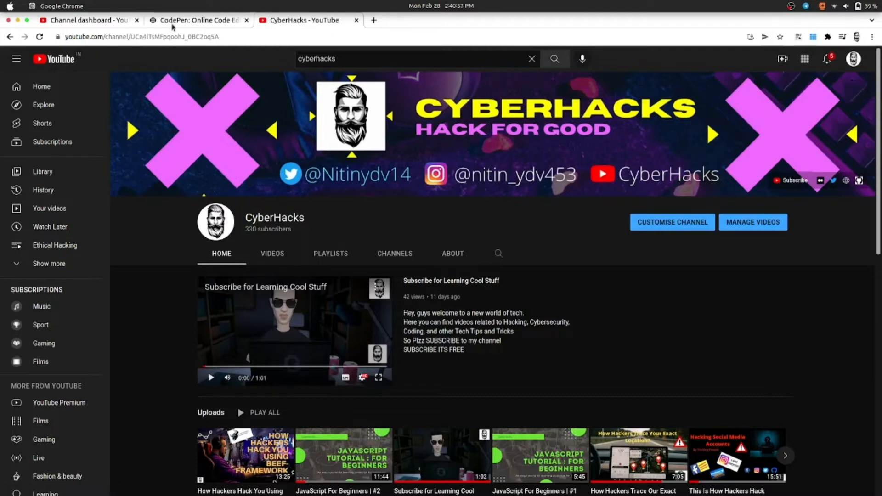
Switch to CodePen and start a new blank pen with the JavaScript editor
{"action": "left_click", "coordinate": [197, 20]}
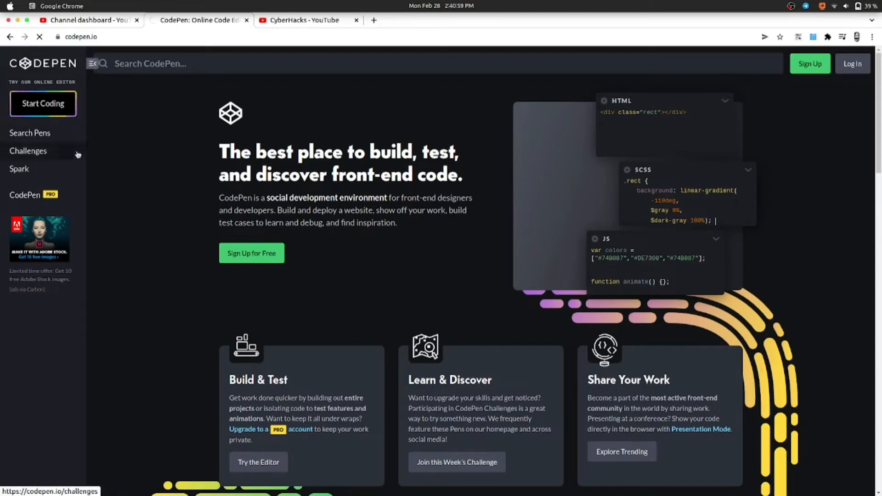
{"action": "left_click", "coordinate": [43, 104]}
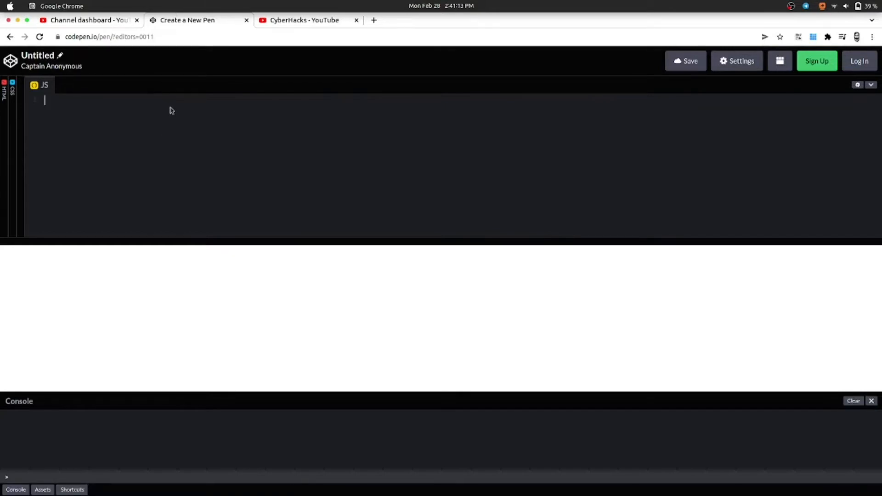
Begin line 1 by typing the declaration 'var firstNum'
{"action": "type", "text": "var"}
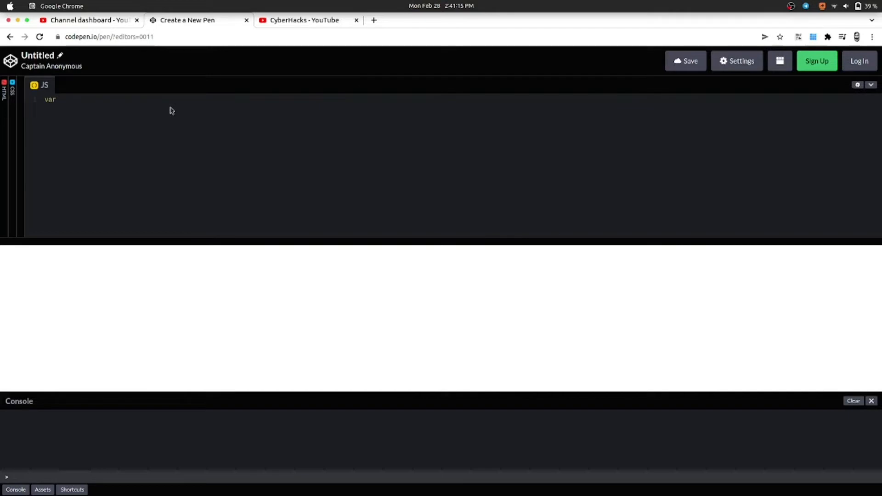
{"action": "type", "text": "firstNum = 1;"}
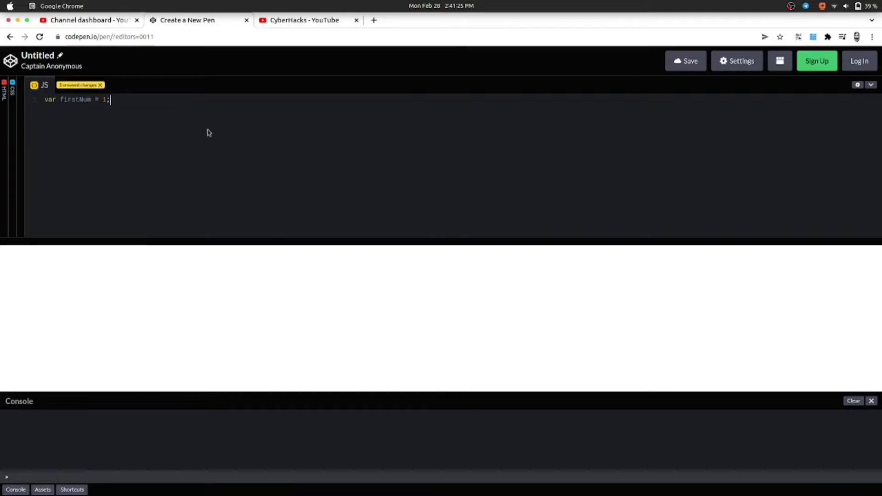
{"action": "mouse_move", "coordinate": [178, 167]}
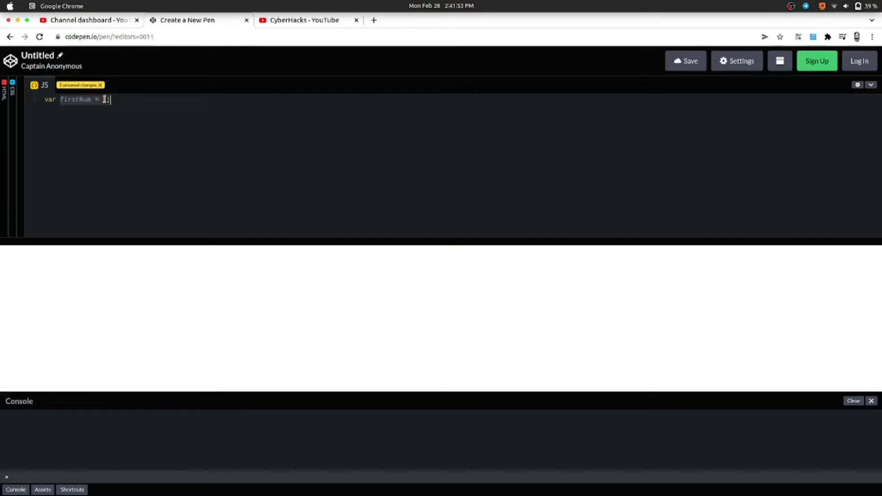
Retype the first line as 'var firstNum =1;' followed by an empty line
{"action": "type", "text": "1"}
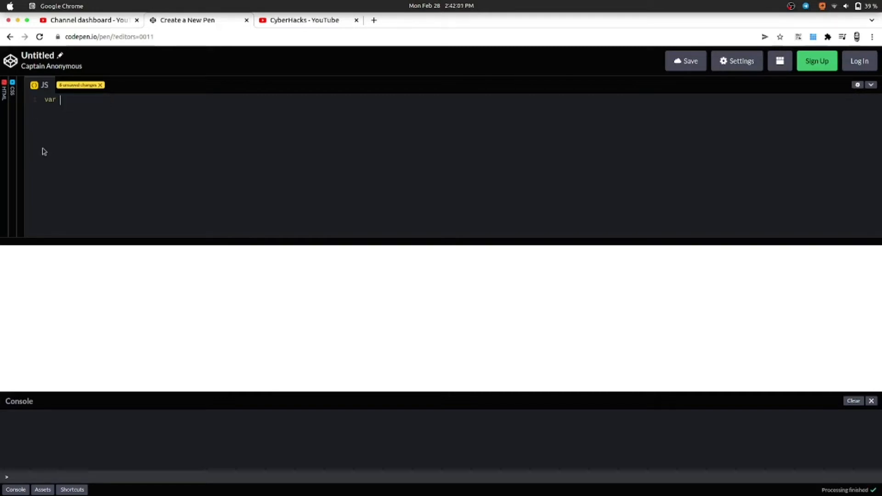
{"action": "type", "text": "first"}
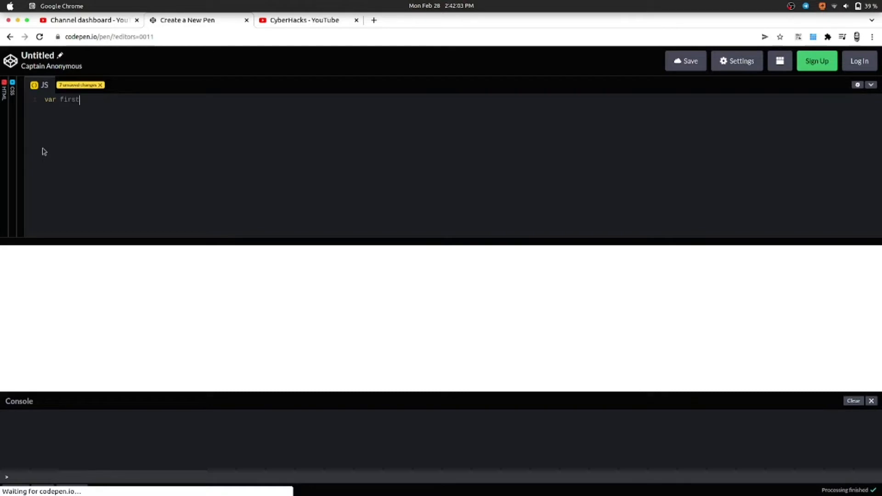
{"action": "type", "text": "Num ="}
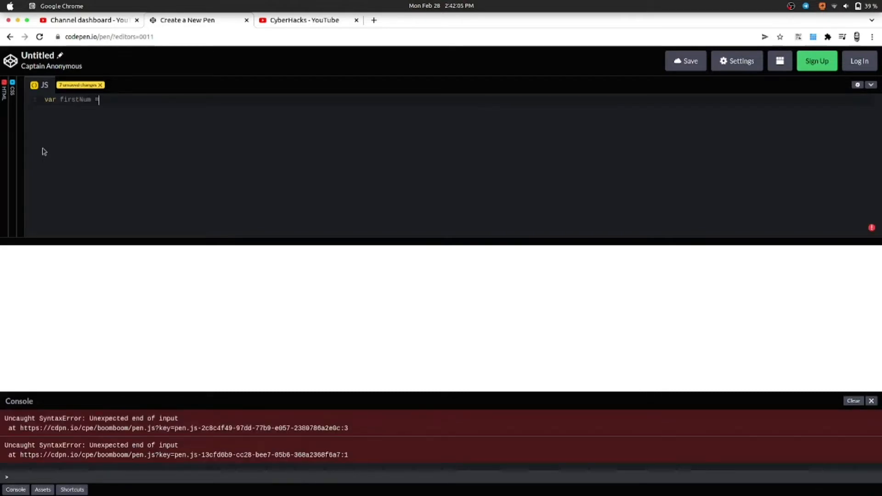
{"action": "type", "text": "1;"}
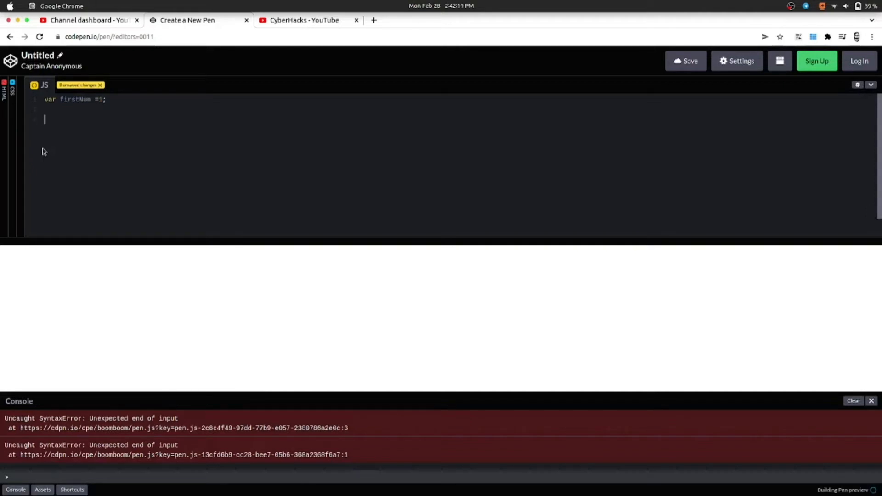
Add 'console.log(firstNum);' below the declaration so the console prints 1
{"action": "type", "text": "console"}
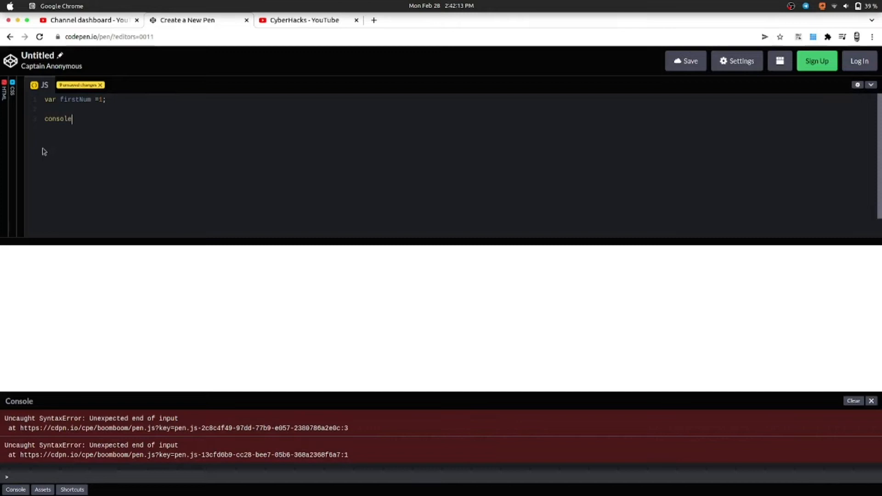
{"action": "type", "text": ".log"}
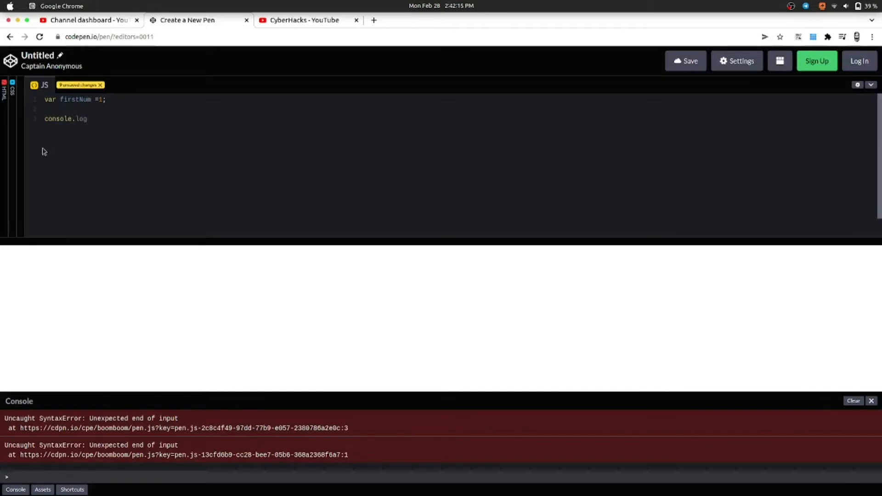
{"action": "type", "text": "()"}
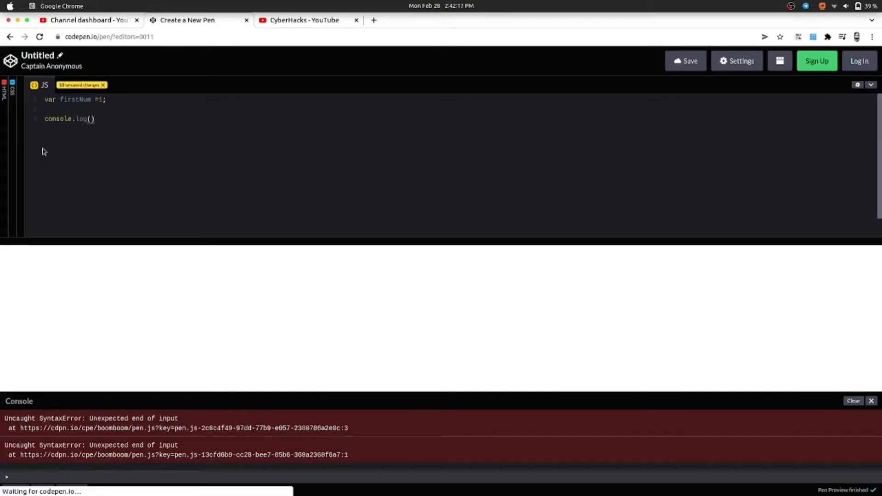
{"action": "type", "text": "fir"}
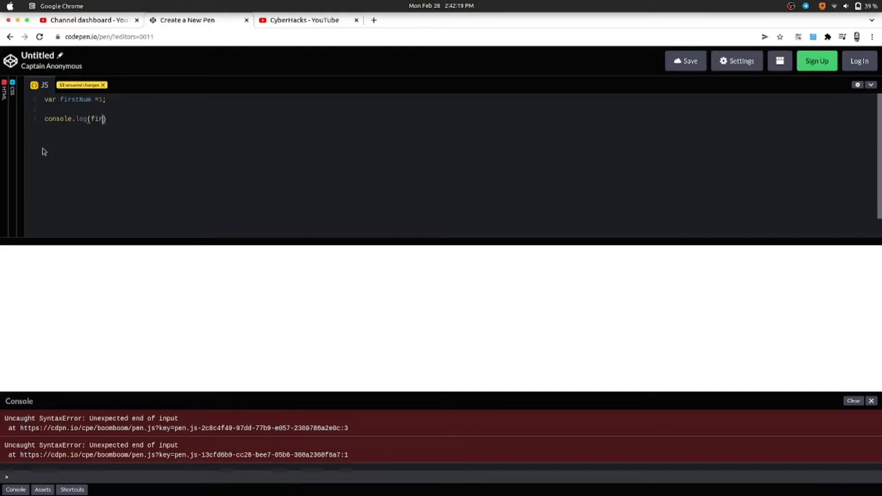
{"action": "type", "text": "stNum"}
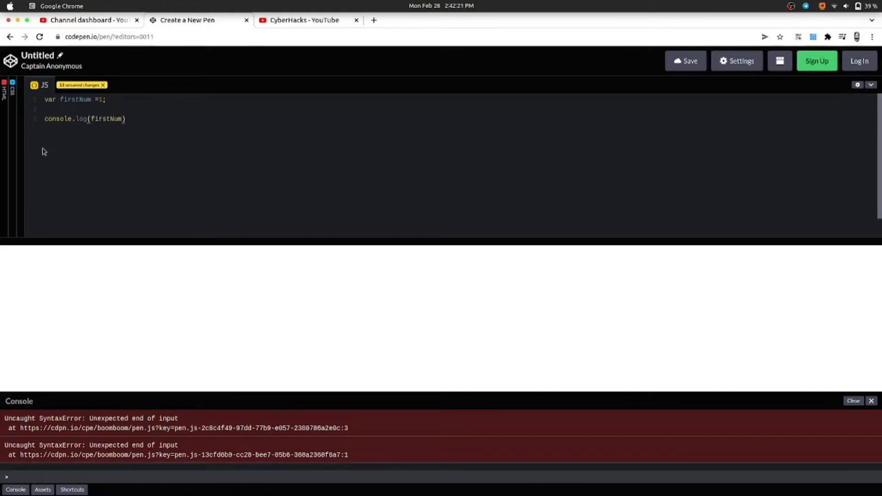
{"action": "type", "text": ";"}
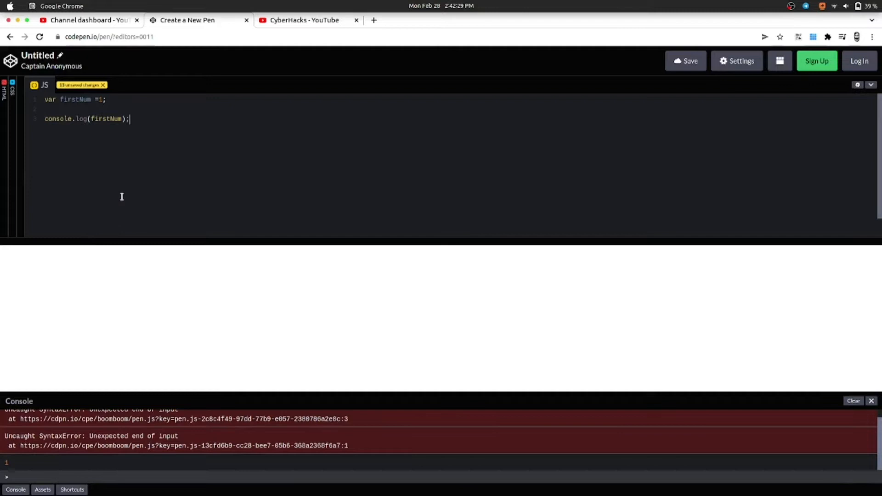
{"action": "mouse_move", "coordinate": [116, 188]}
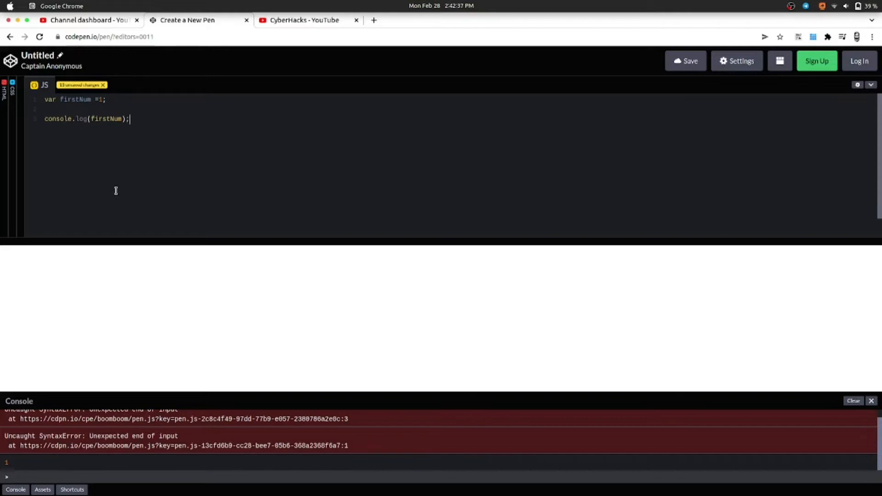
{"action": "mouse_move", "coordinate": [111, 465]}
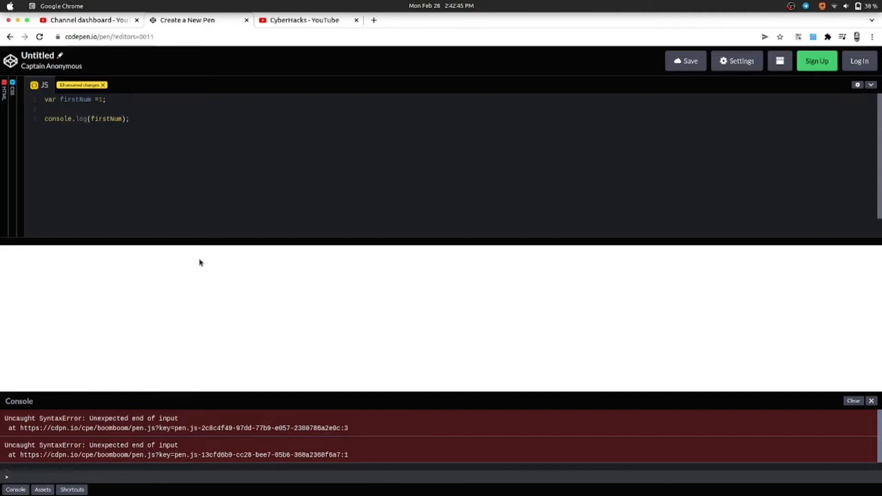
{"action": "mouse_move", "coordinate": [148, 228]}
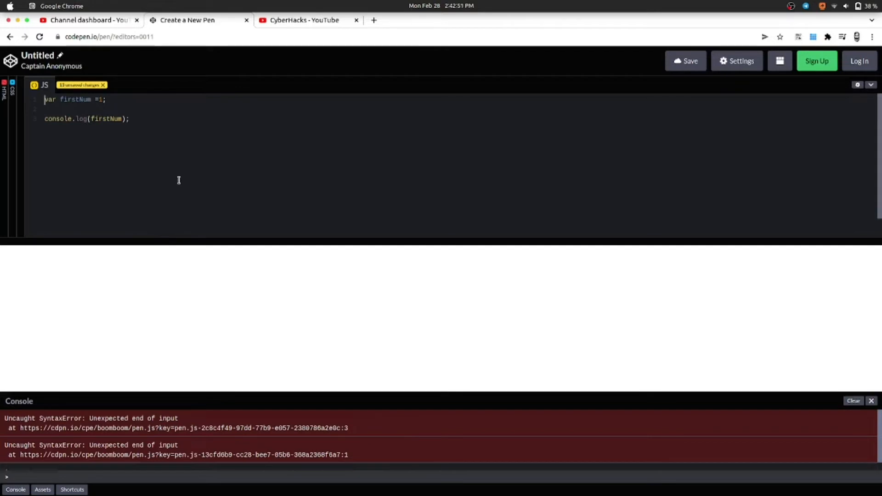
Insert 'console.clear();' as the script's first line
{"action": "type", "text": "console."}
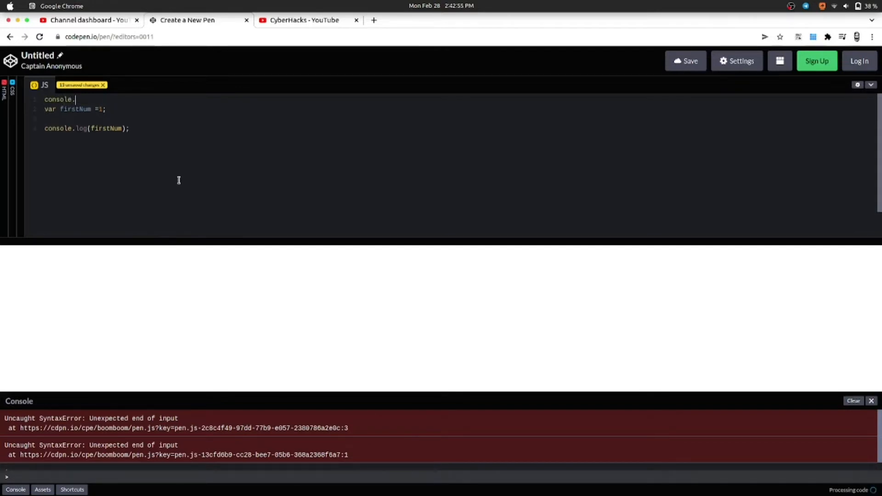
{"action": "type", "text": "clear();"}
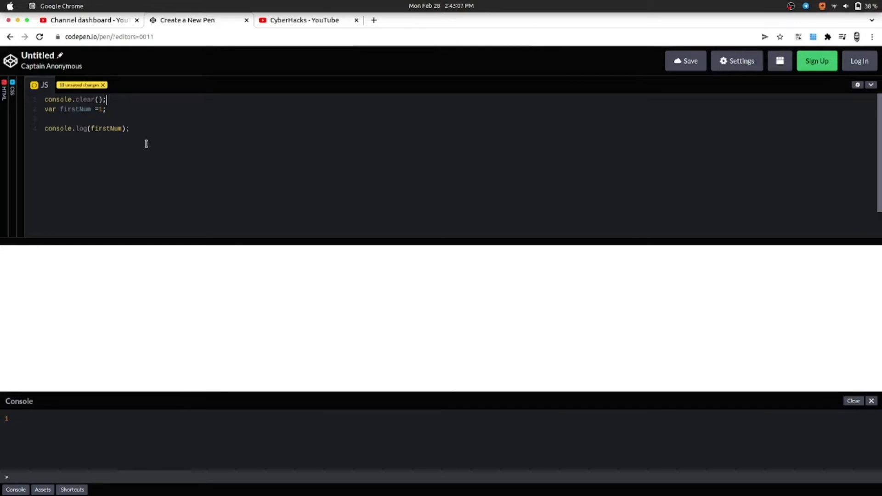
{"action": "mouse_move", "coordinate": [145, 146]}
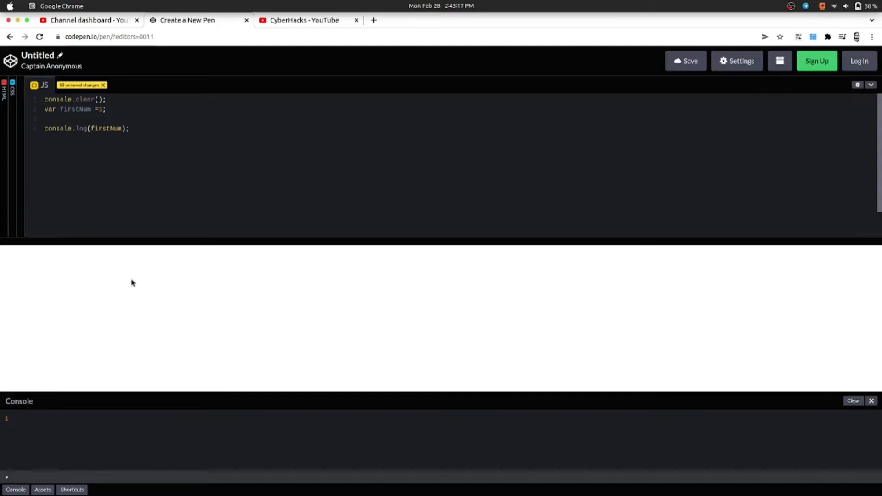
Add 'var secondNum = 15;' on a new line after the firstNum log
{"action": "left_click", "coordinate": [106, 100]}
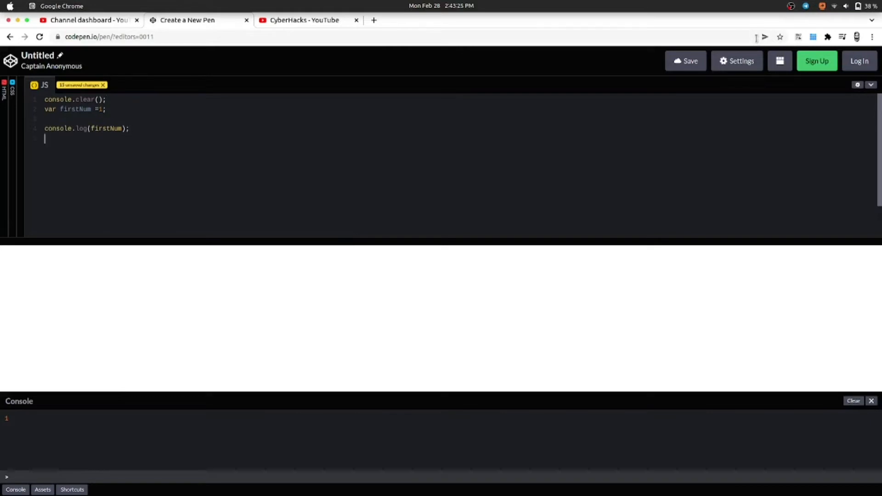
{"action": "type", "text": "var s"}
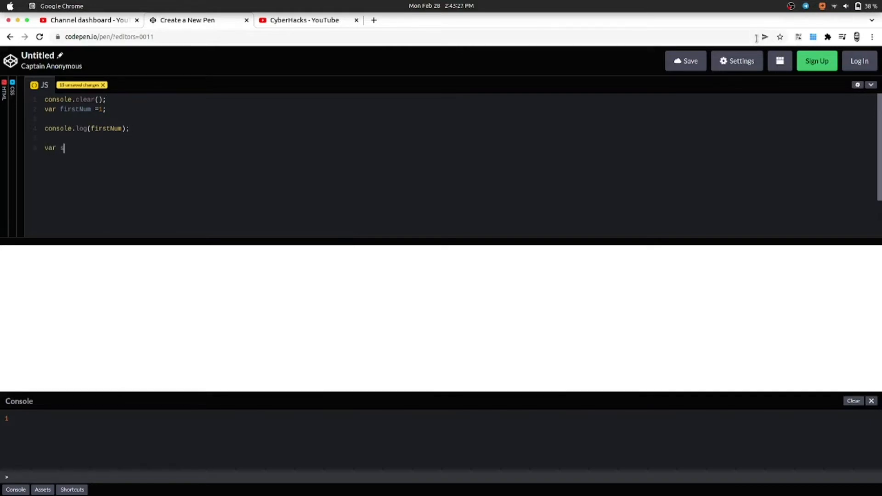
{"action": "type", "text": "econdNum"}
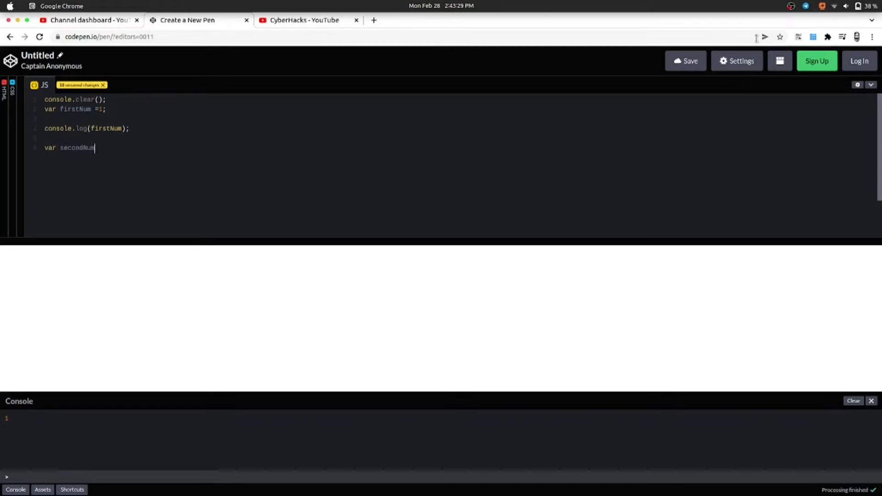
{"action": "type", "text": "="}
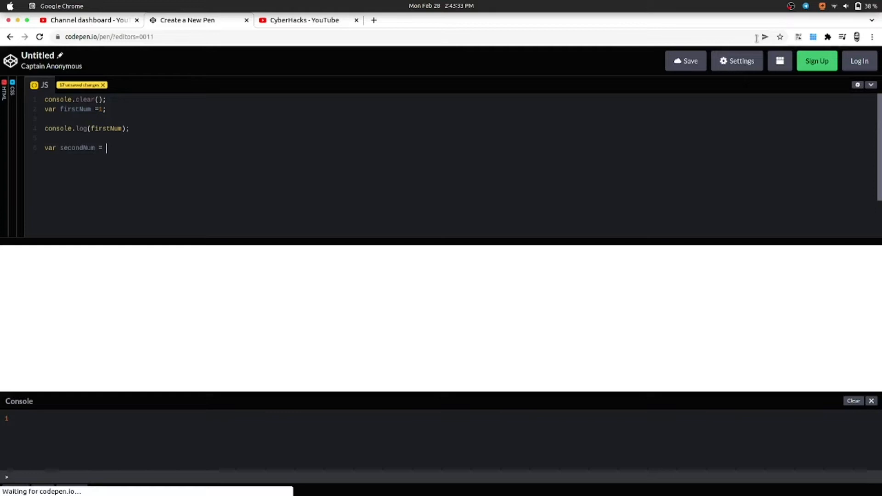
{"action": "type", "text": "15;"}
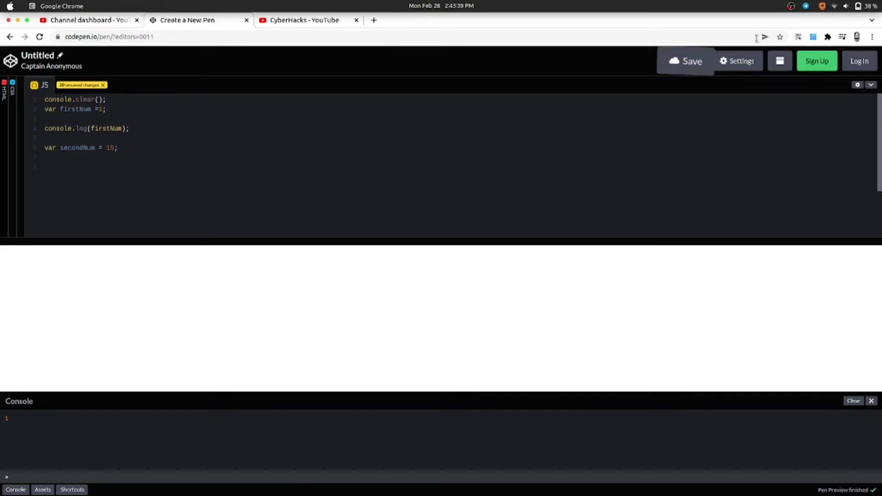
{"action": "type", "text": "console"}
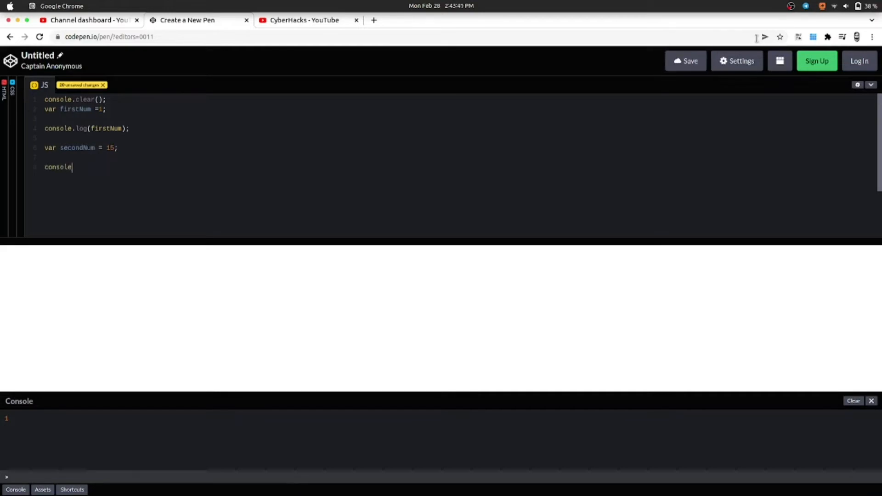
Complete 'console.log(secondNum);' so the console prints 15 under 1
{"action": "type", "text": ".log"}
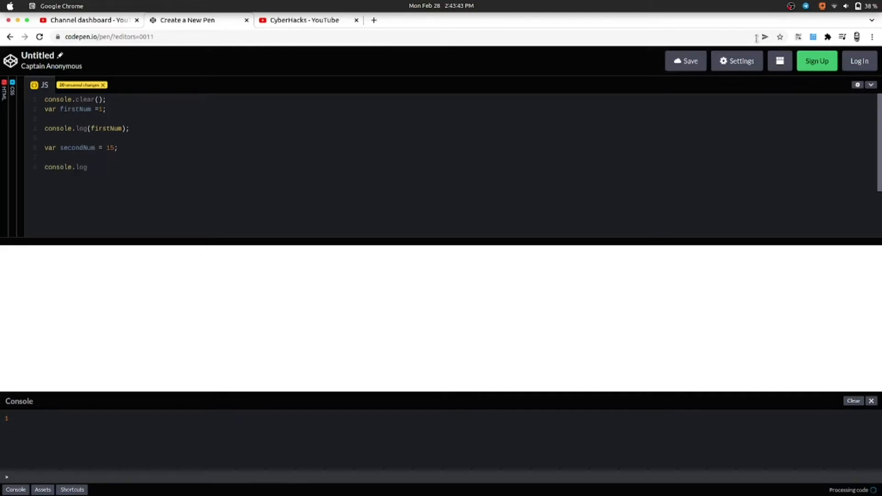
{"action": "type", "text": "(seconNum"}
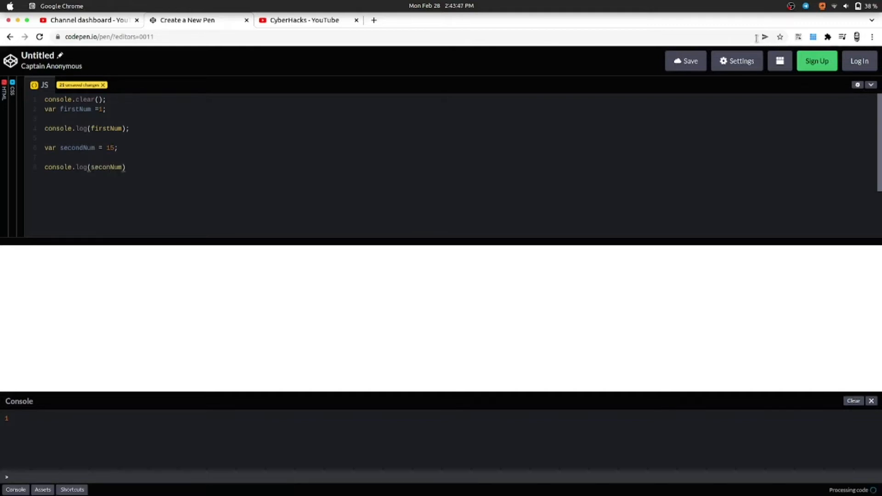
{"action": "type", "text": ";"}
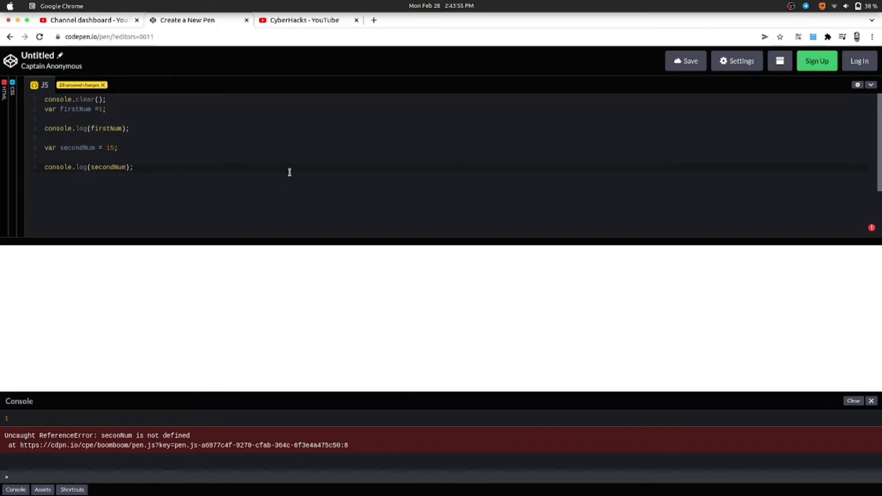
{"action": "left_click", "coordinate": [133, 170]}
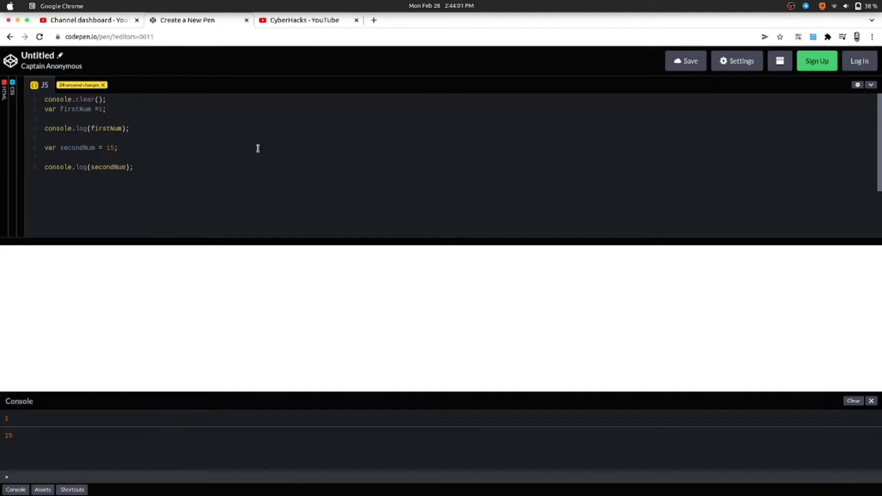
{"action": "mouse_move", "coordinate": [195, 193]}
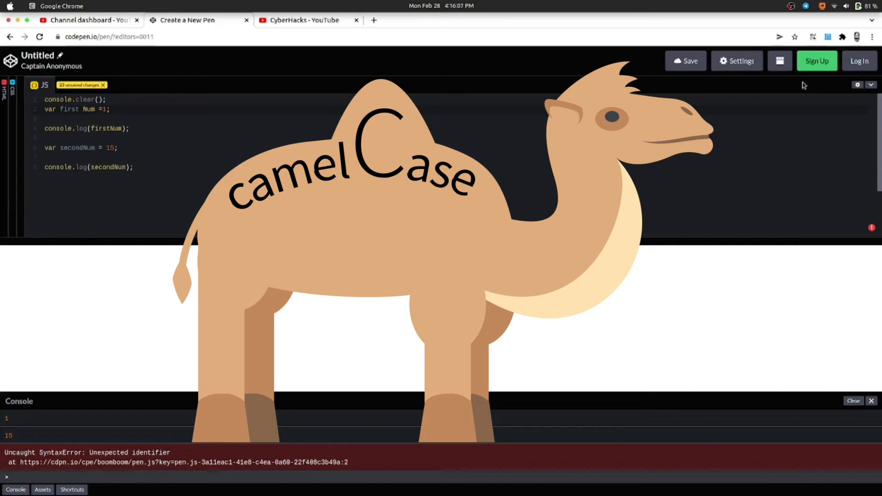
{"action": "left_click", "coordinate": [83, 109]}
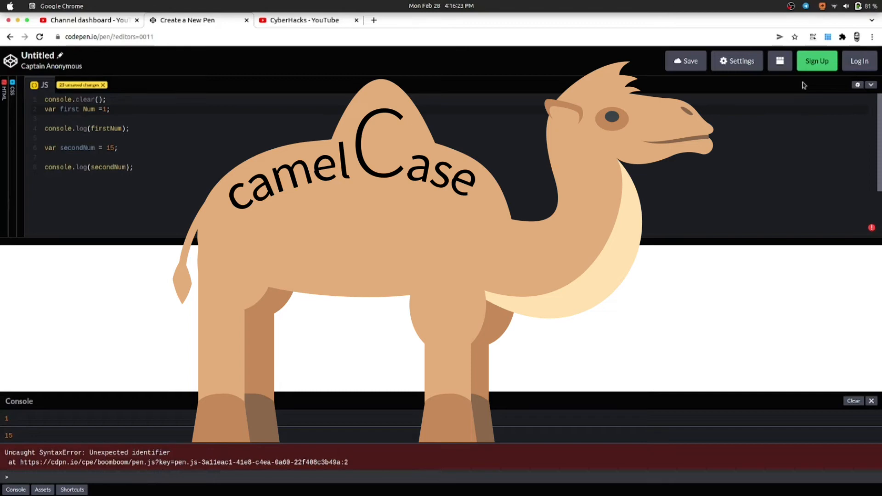
{"action": "left_click", "coordinate": [82, 109]}
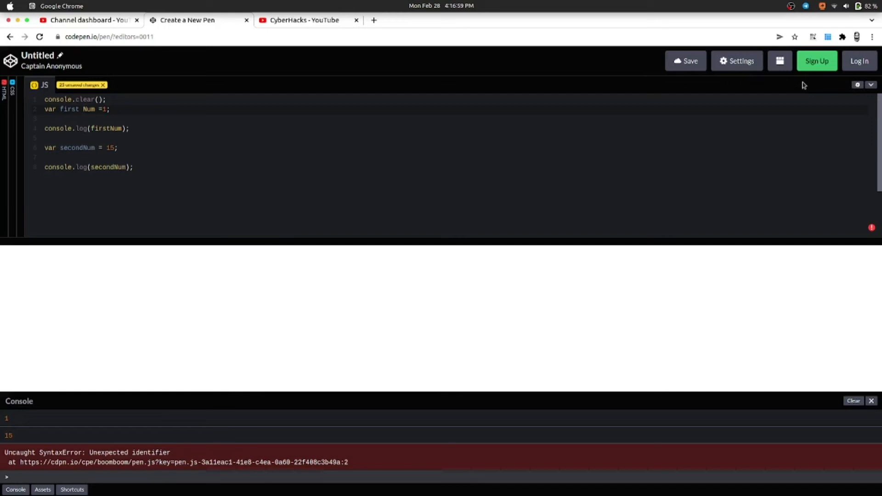
{"action": "left_click", "coordinate": [83, 110]}
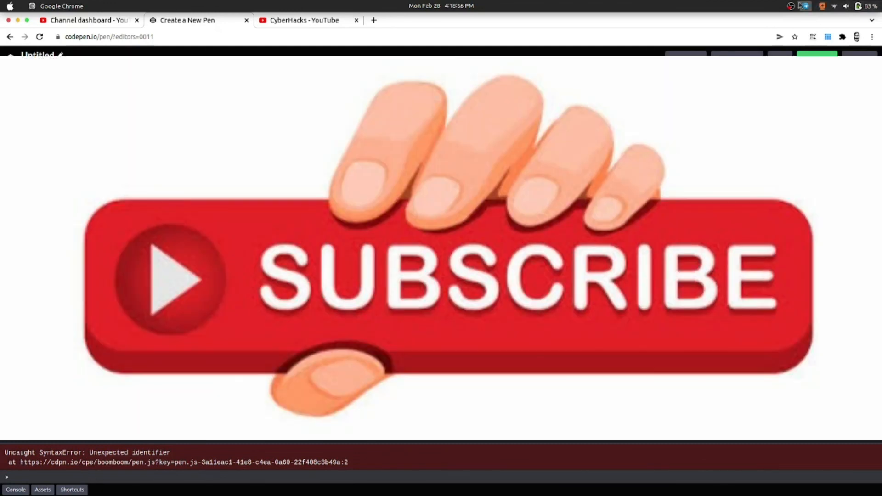
{"action": "left_click", "coordinate": [791, 6]}
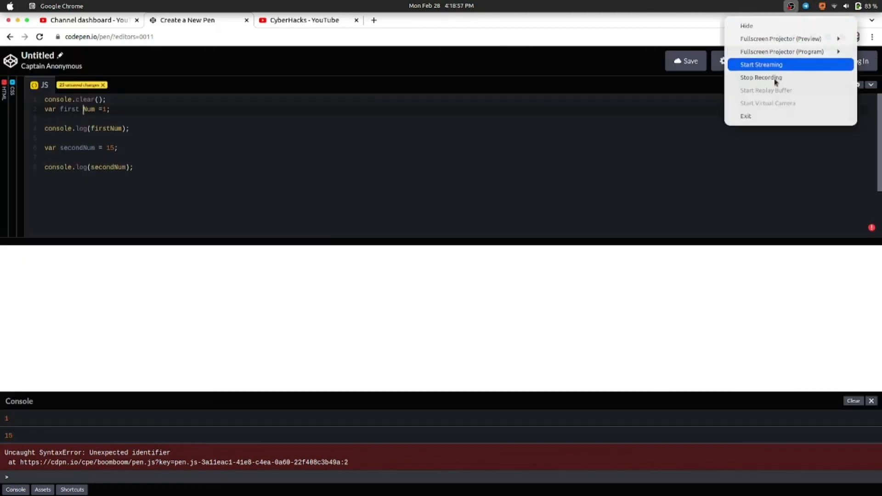